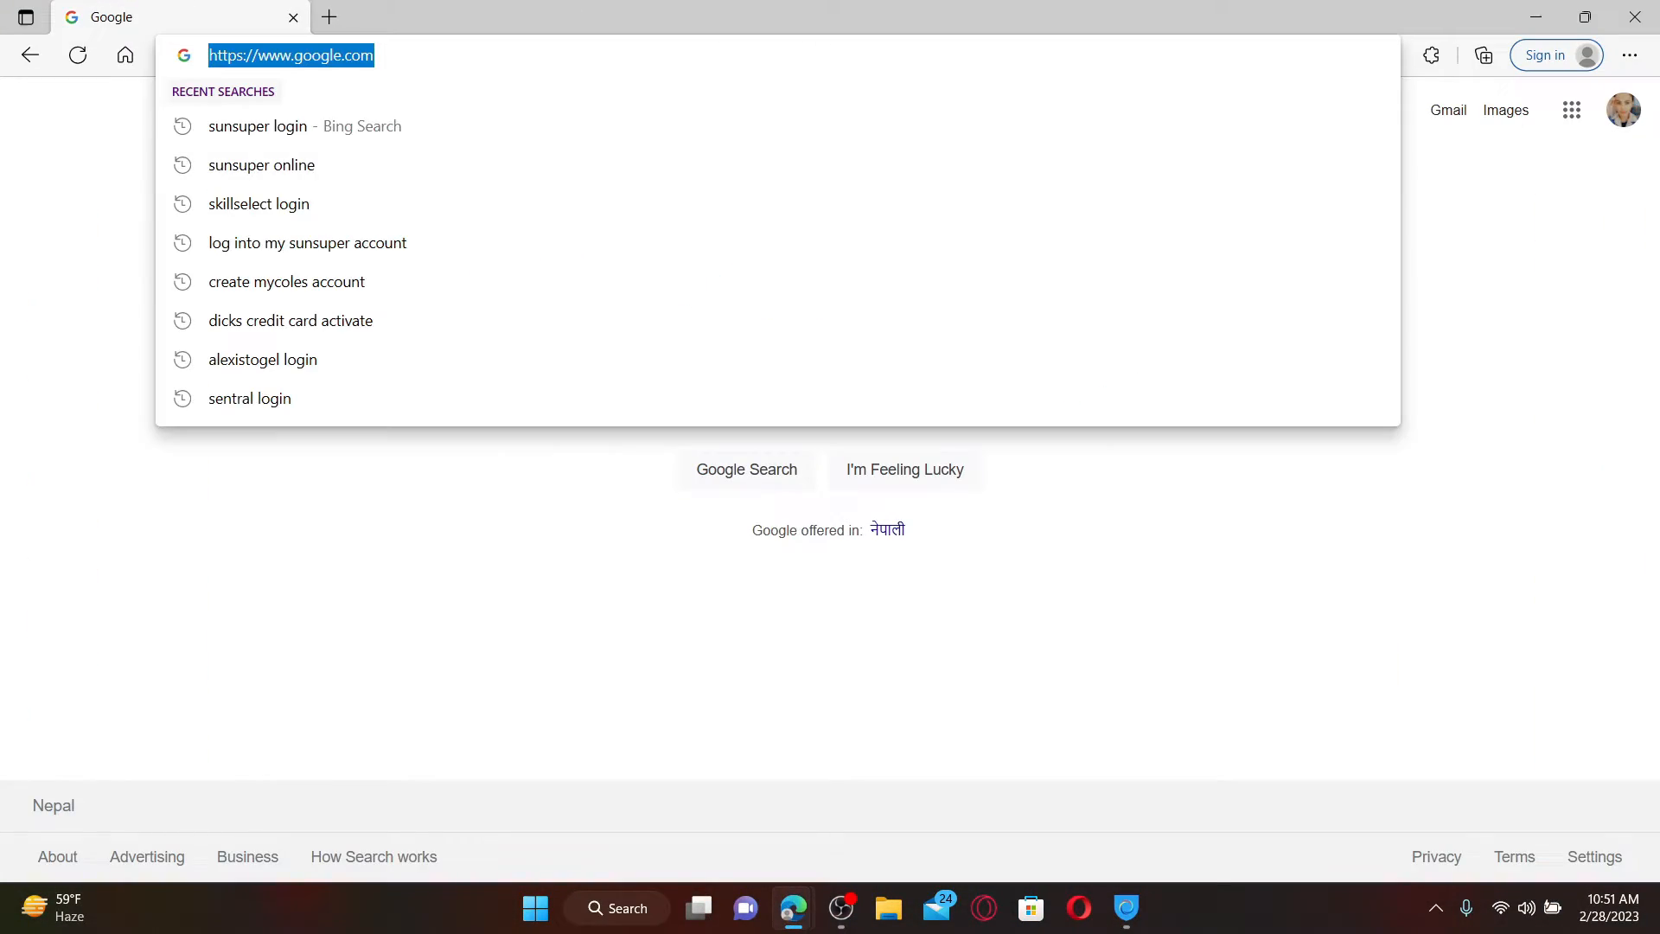
text(www.omegle.com)
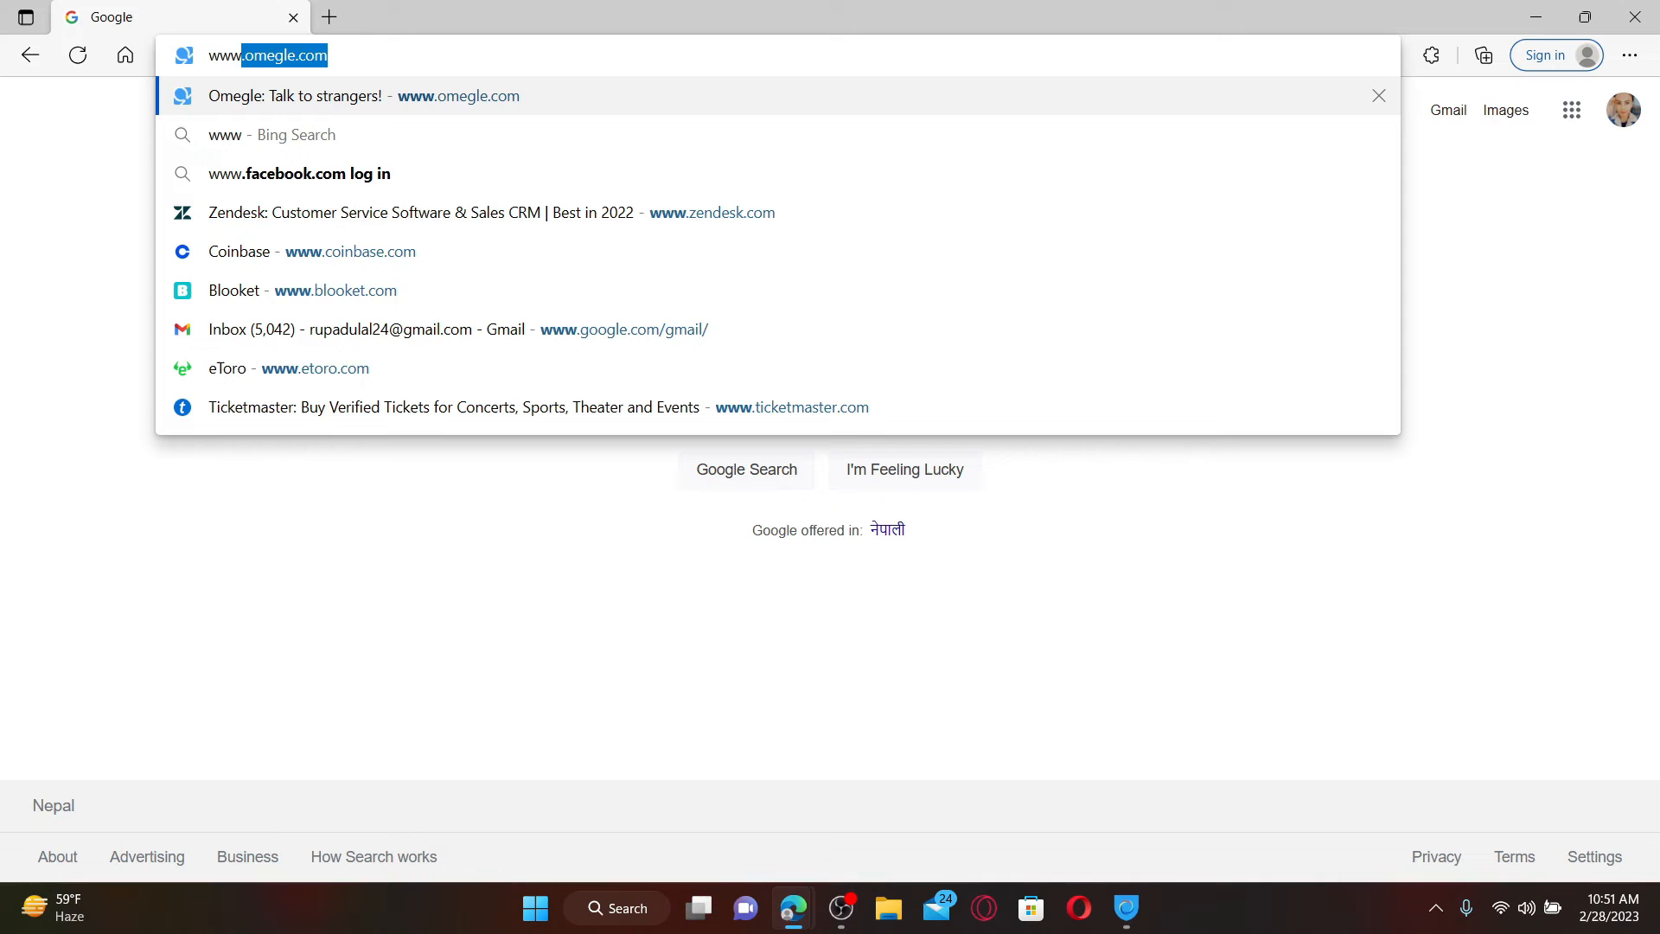
text(www.grammarly.com)
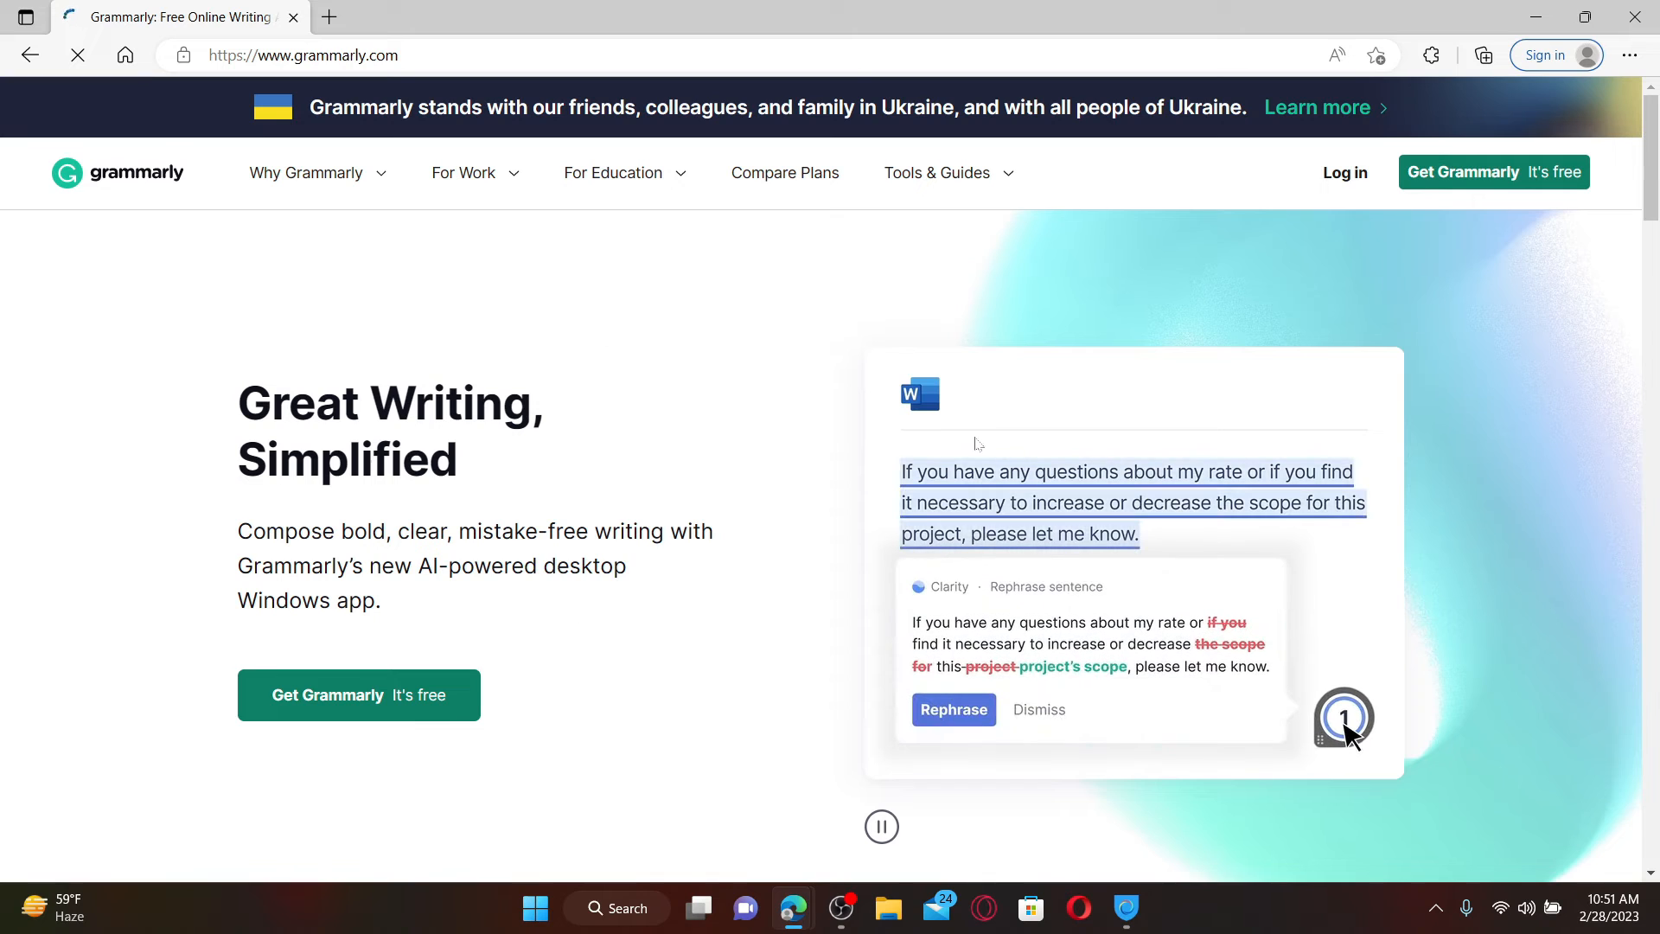
Step: Go to Grammarly's Log in page from the site header
click(953, 709)
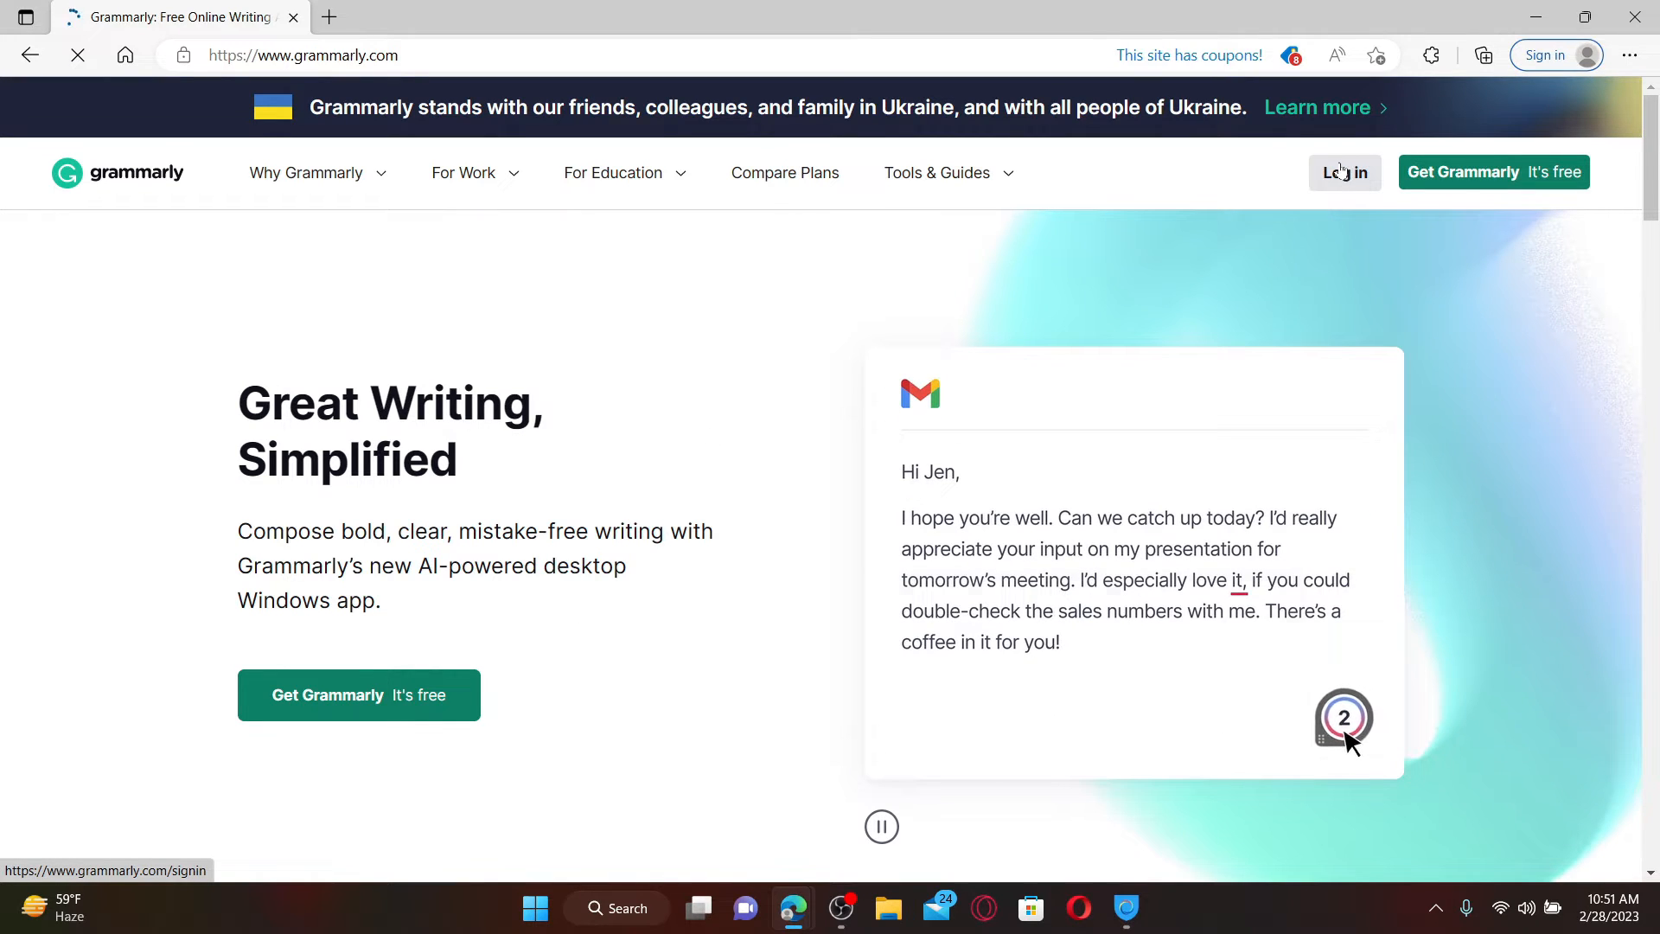
click(1345, 173)
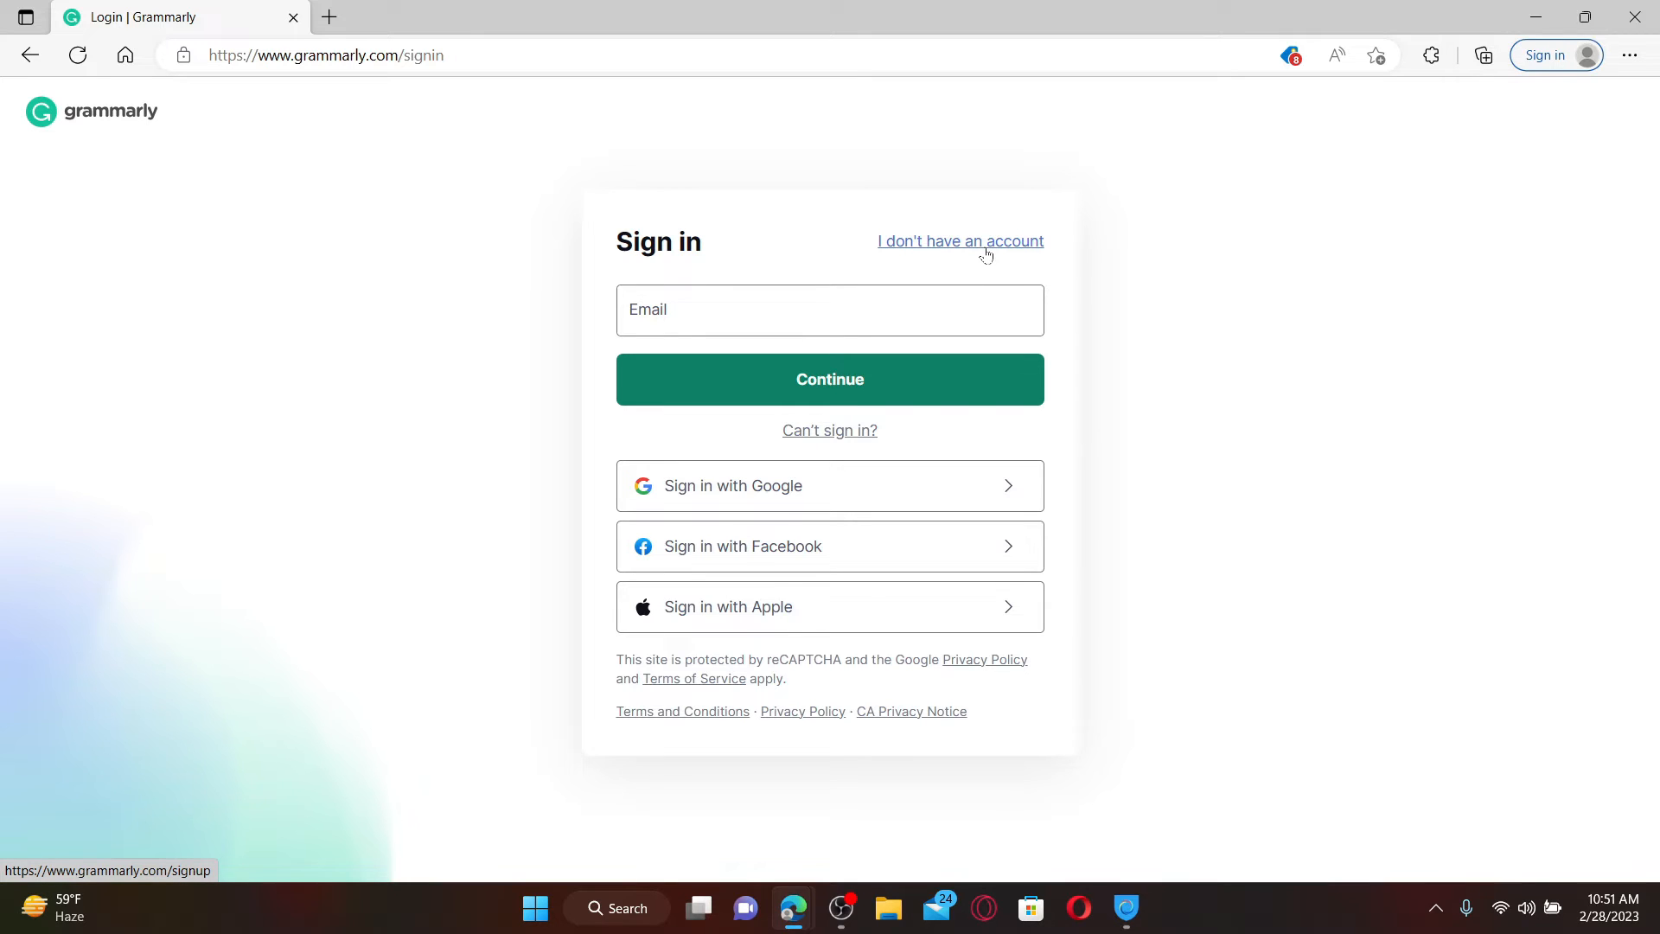
Step: Sign in with email 'rupa' and password, then dismiss Edge's saved-password notice
click(830, 309)
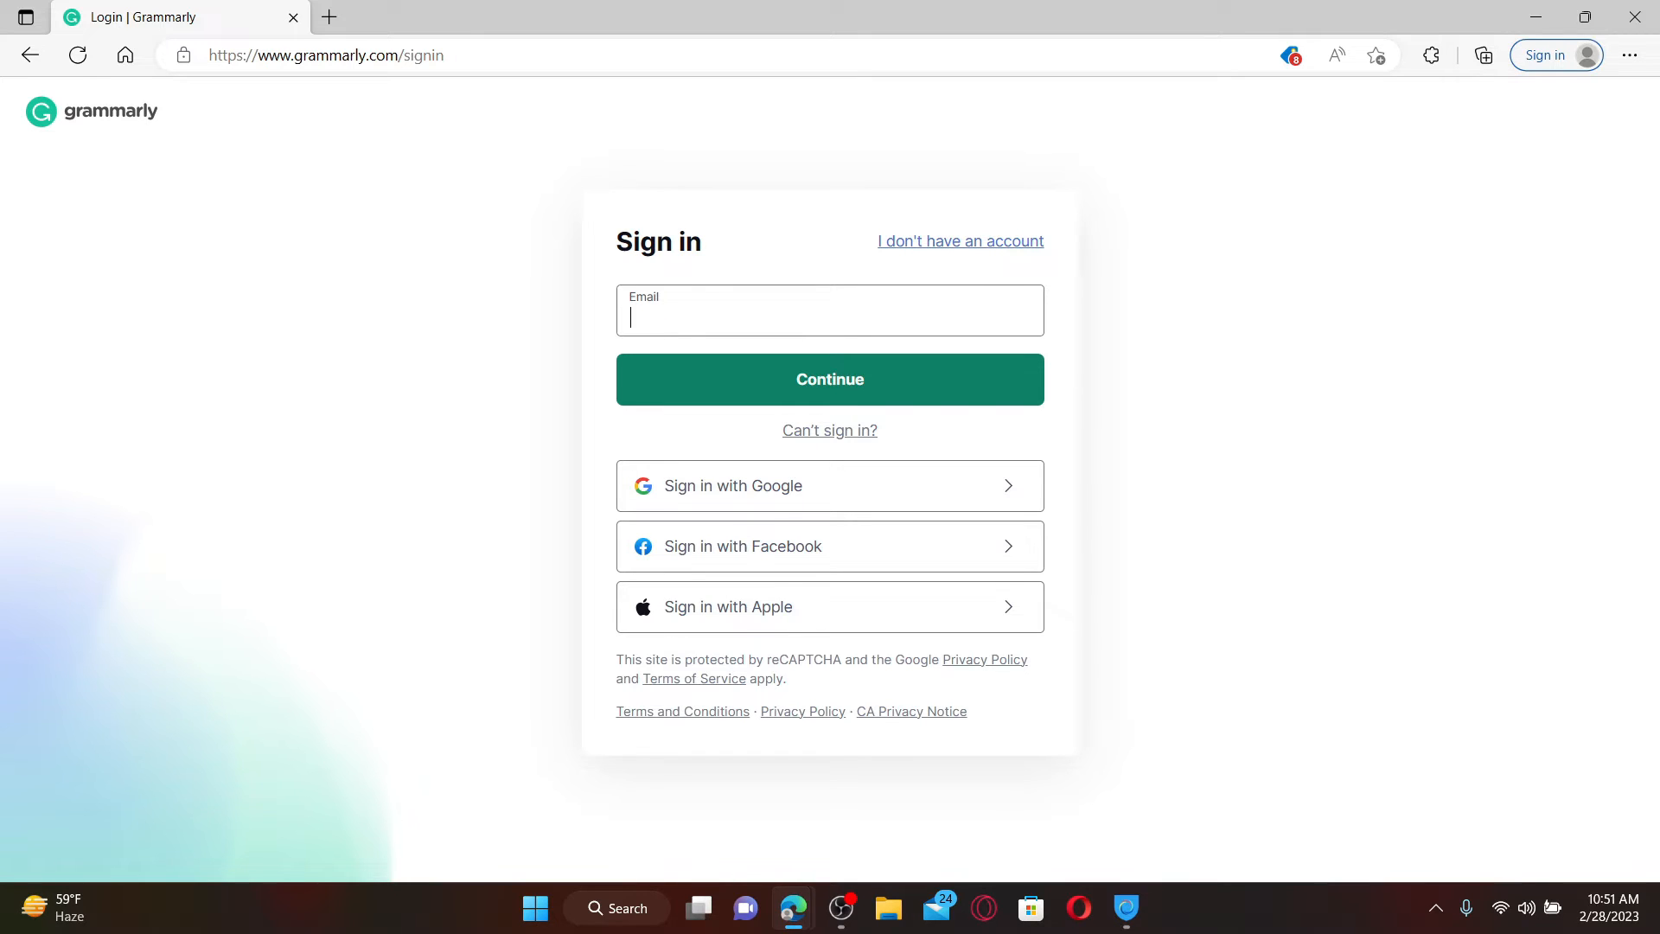
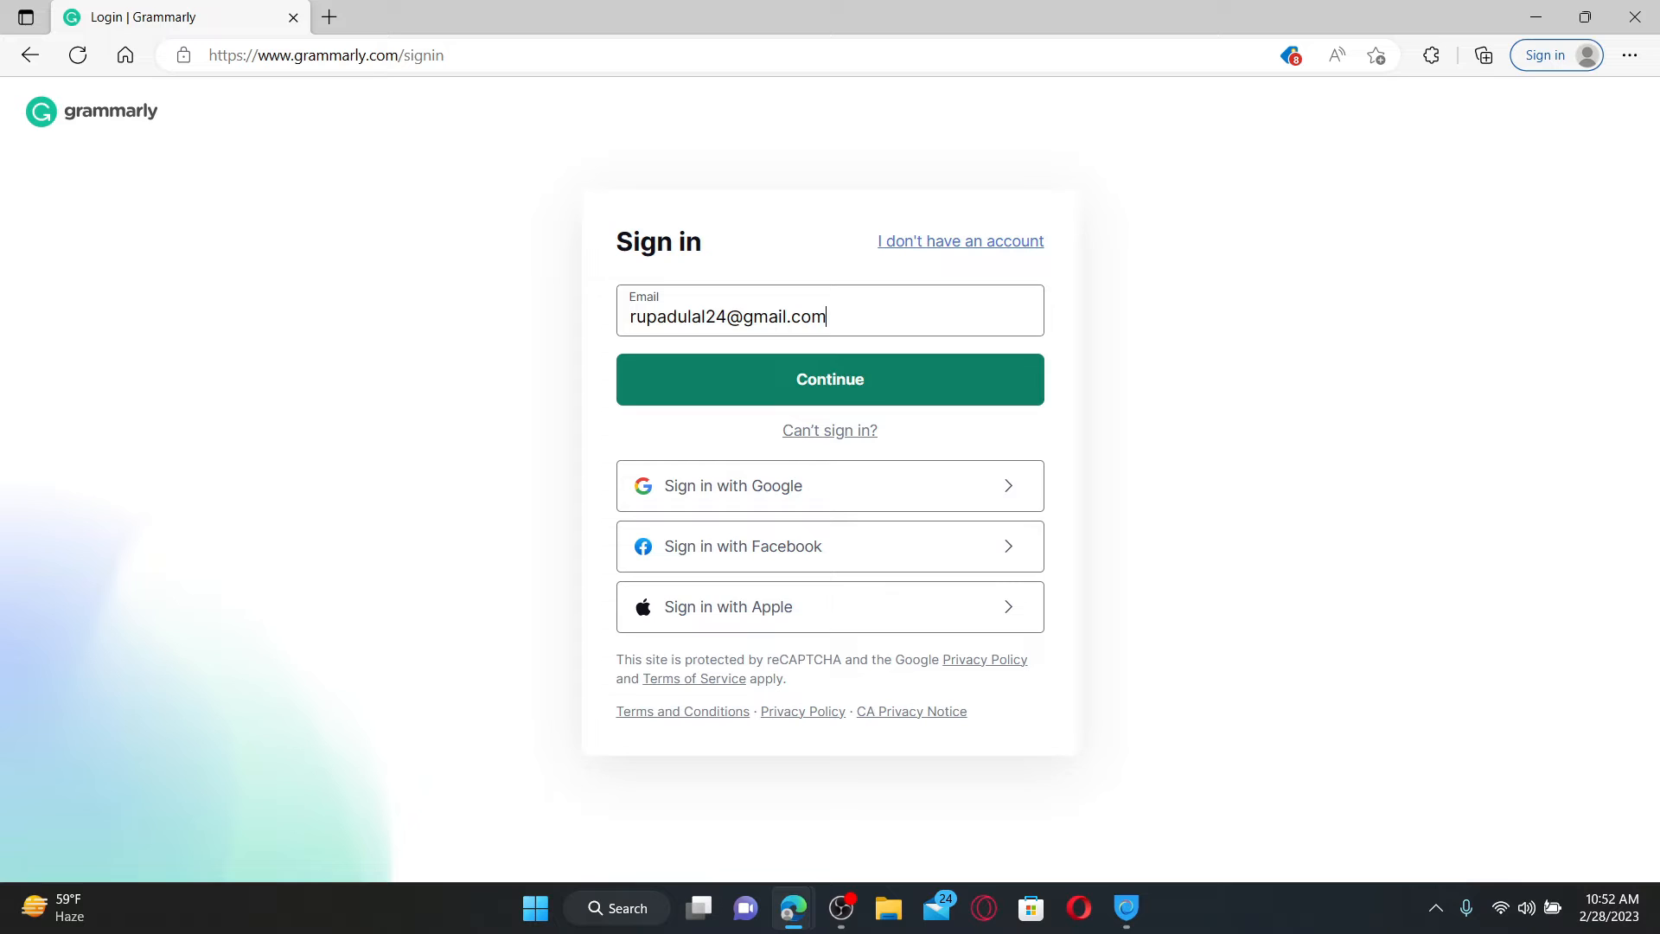
click(829, 379)
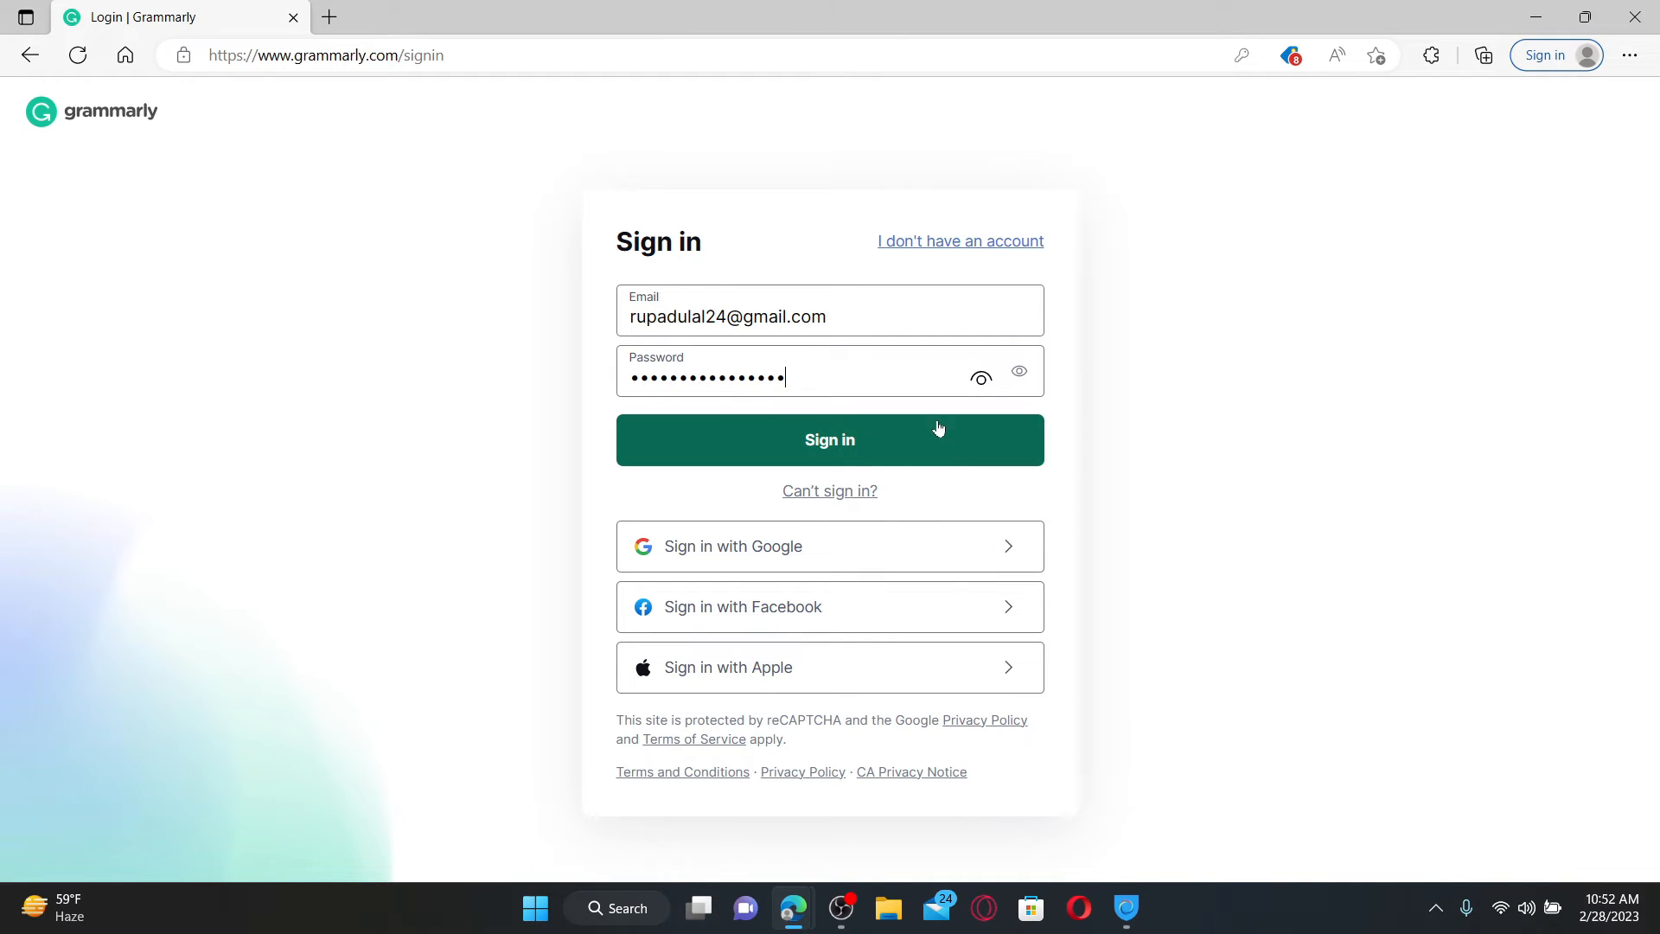
click(830, 440)
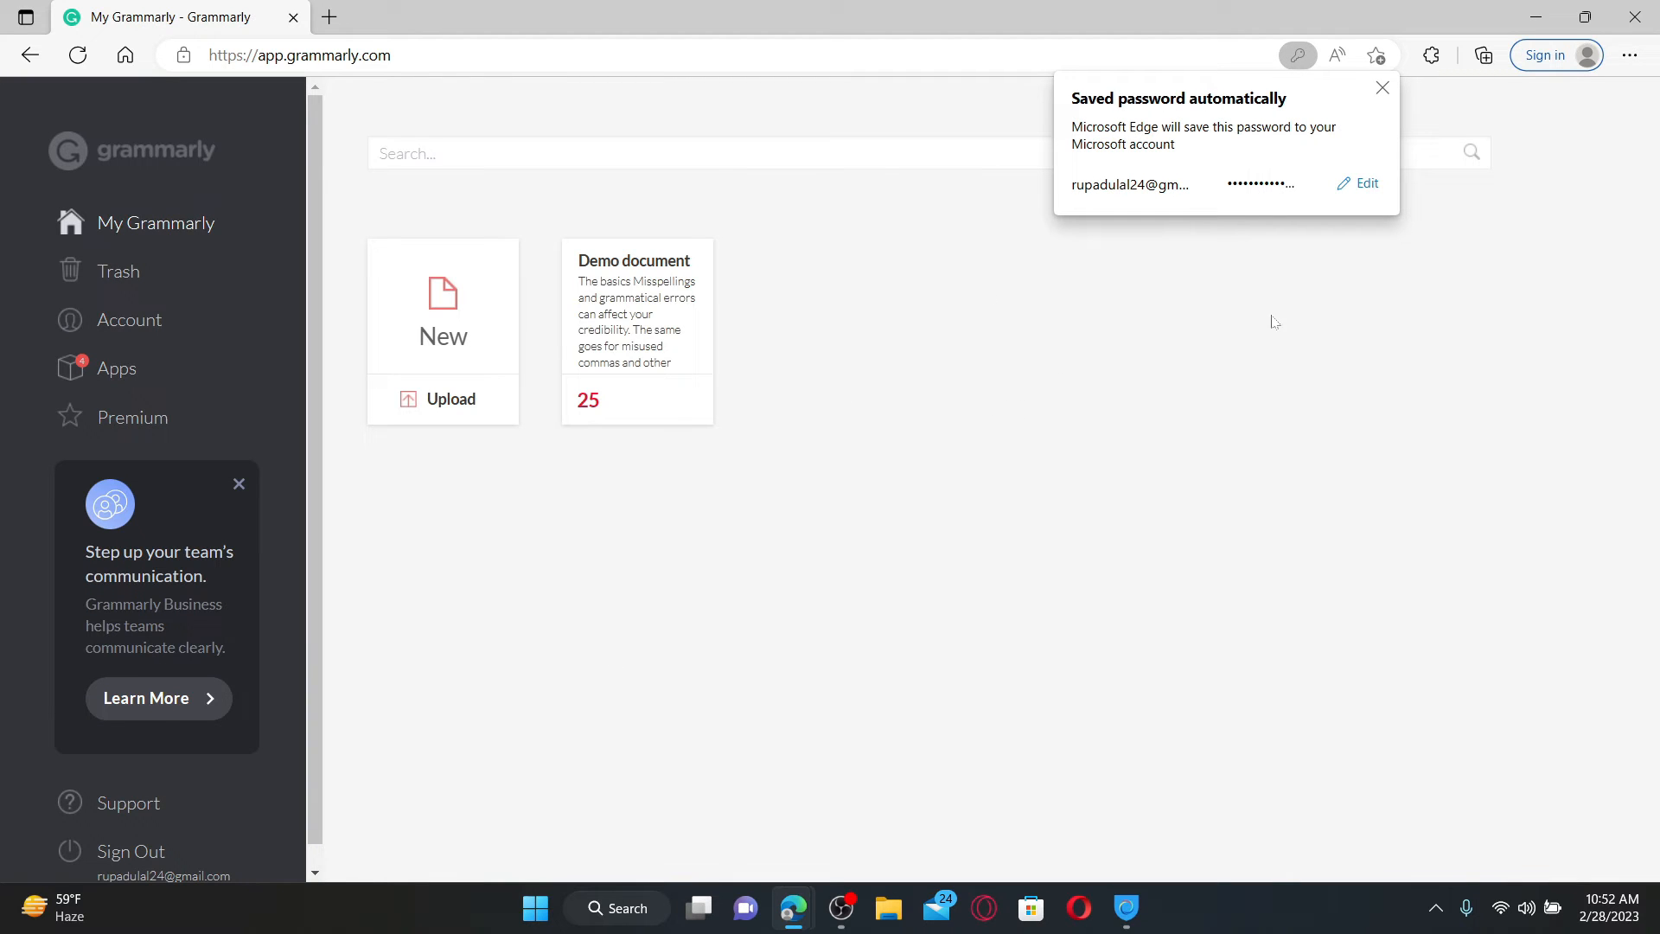
click(1382, 88)
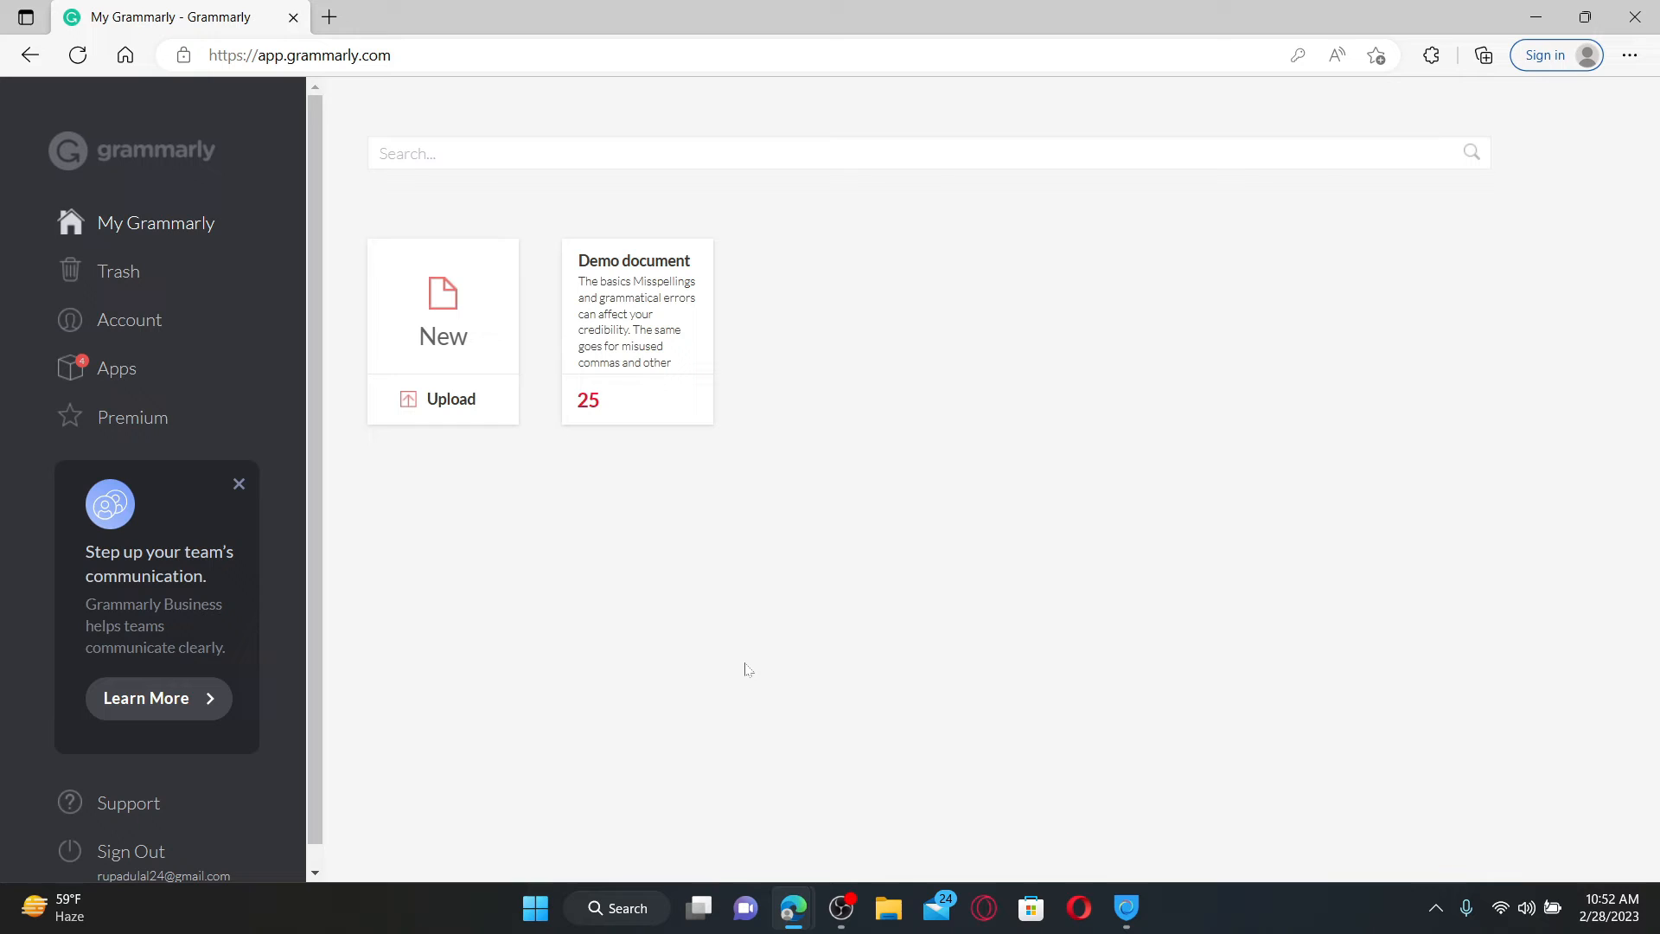